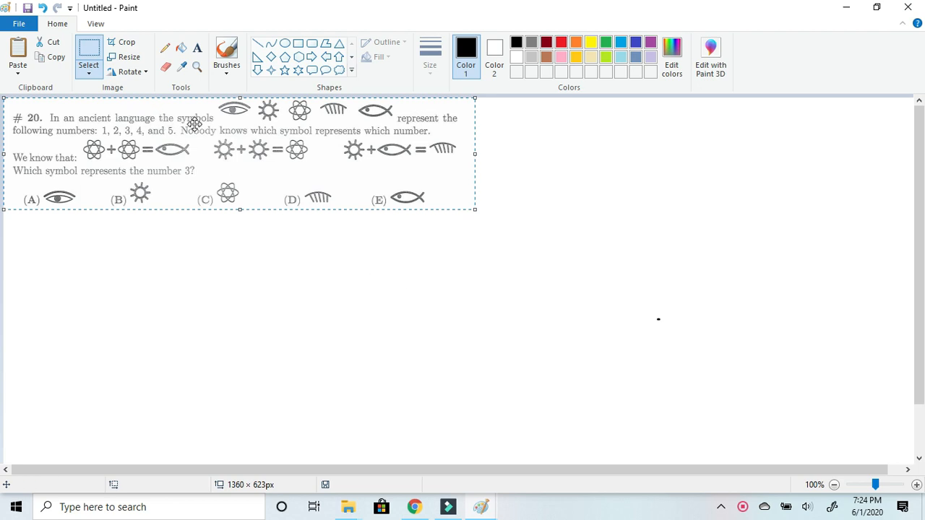
mouse_move(377, 120)
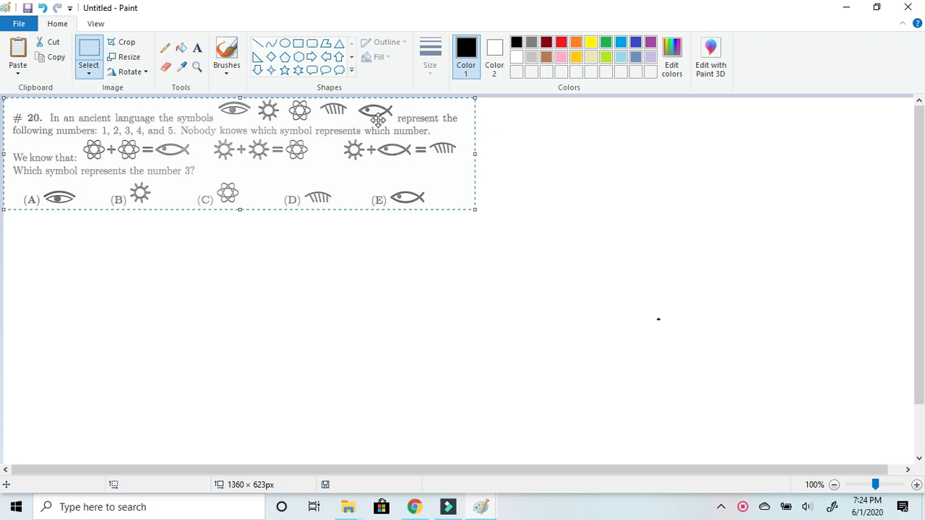
mouse_move(224, 107)
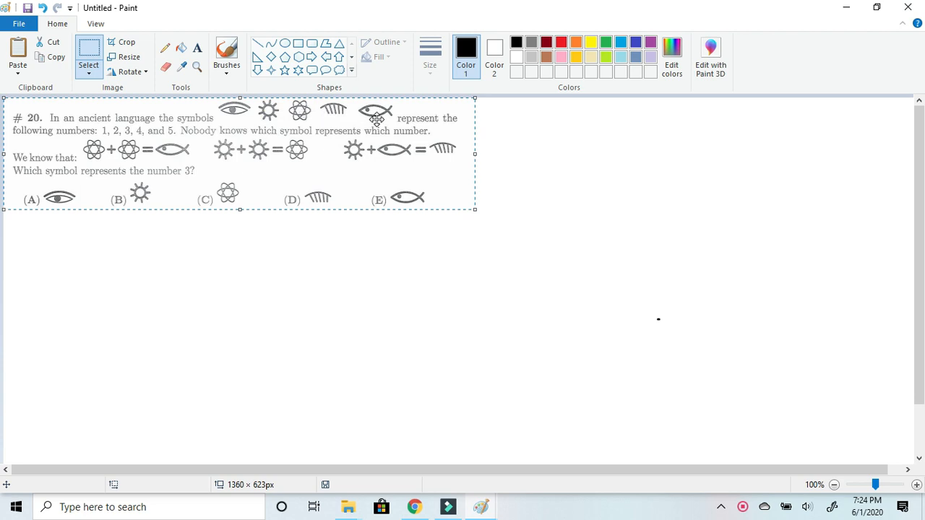
mouse_move(90, 143)
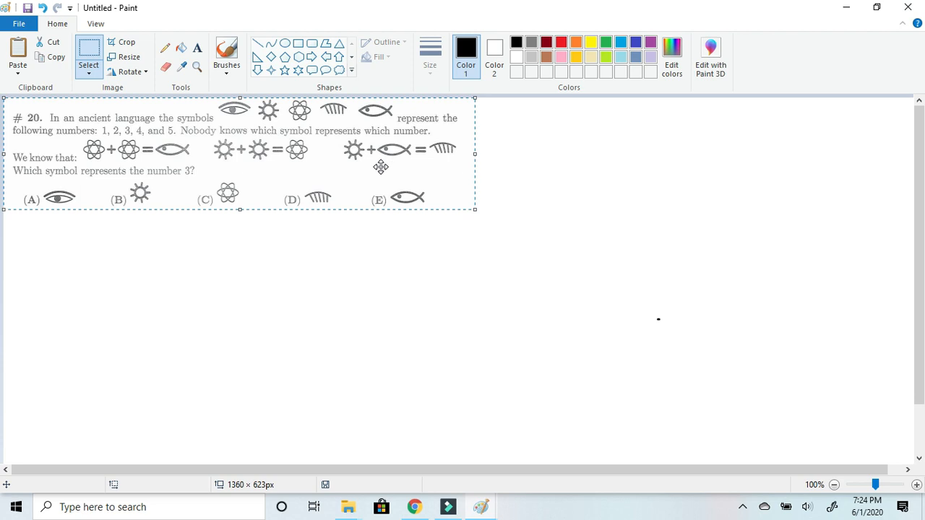
mouse_move(60, 178)
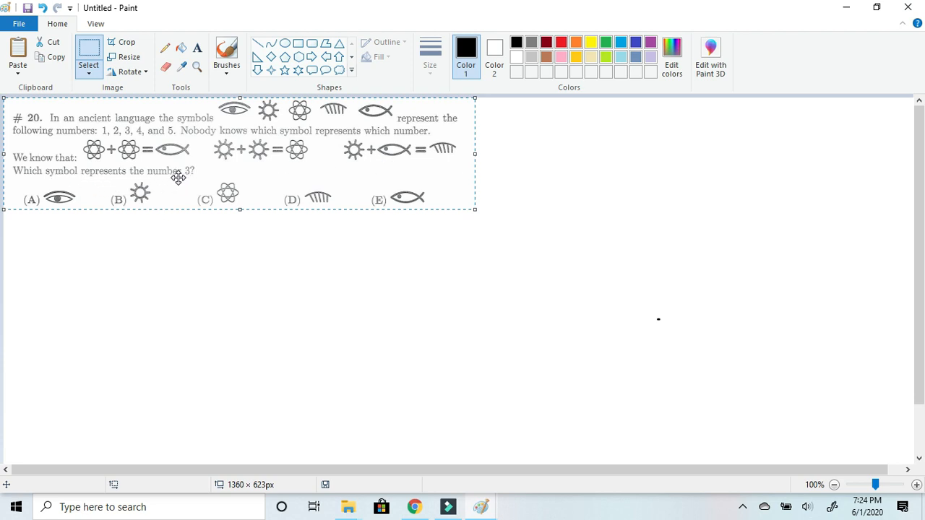
mouse_move(40, 217)
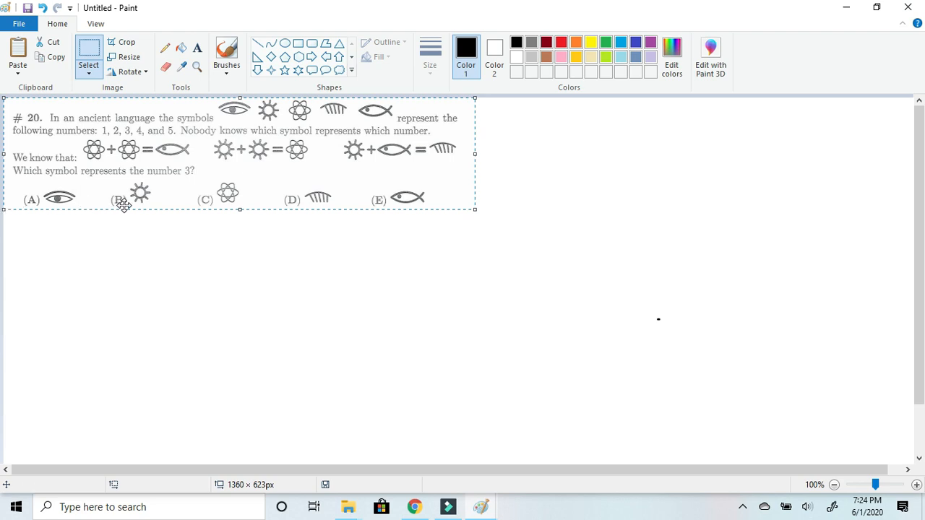
mouse_move(215, 206)
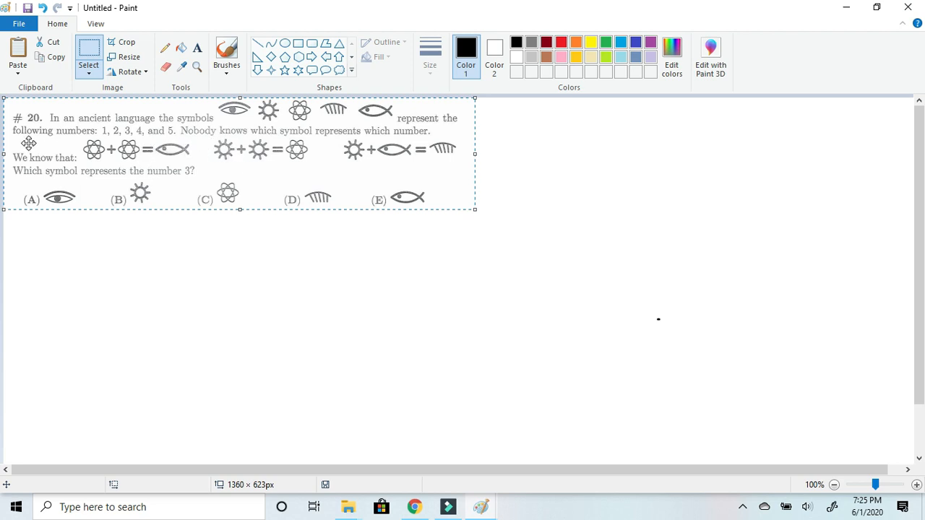
mouse_move(87, 169)
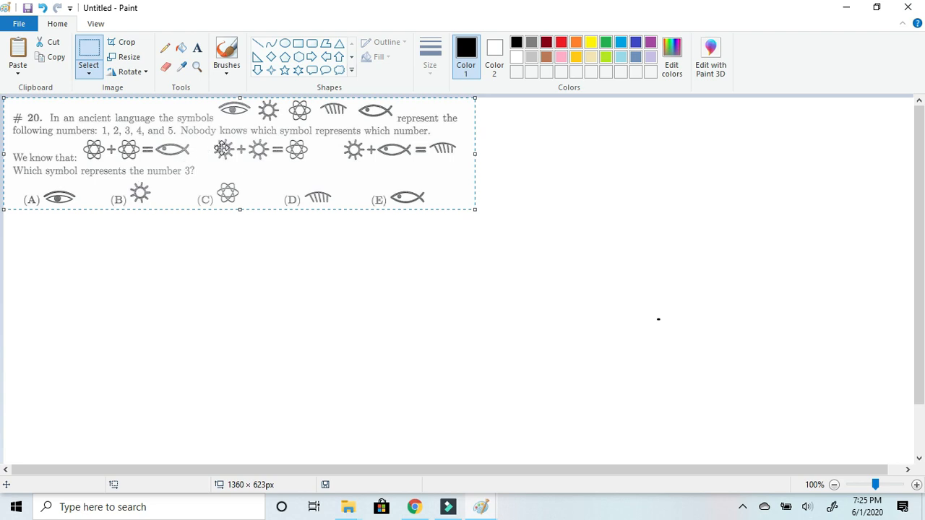
mouse_move(157, 158)
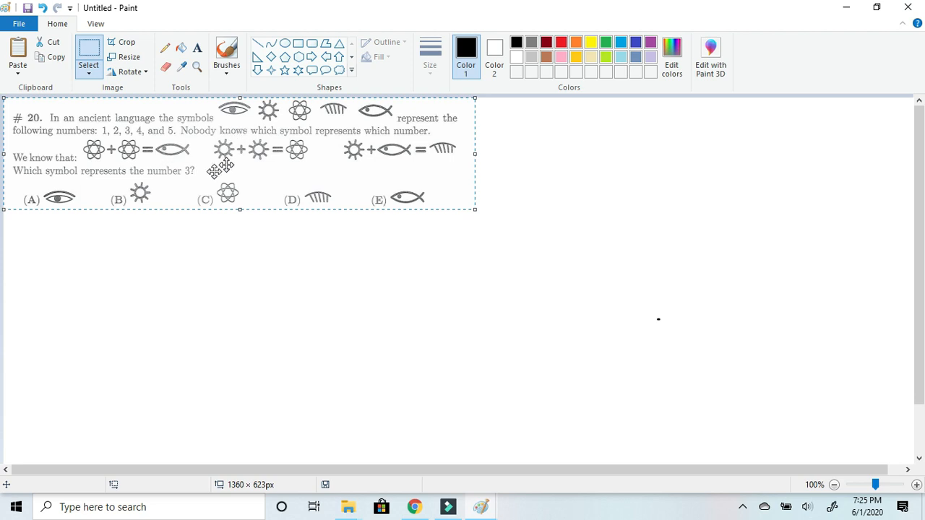
mouse_move(200, 179)
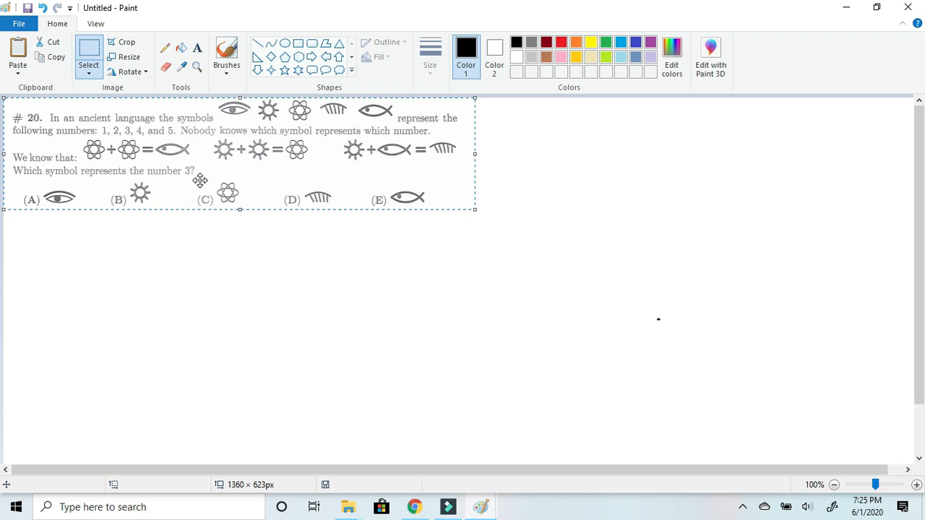
mouse_move(144, 166)
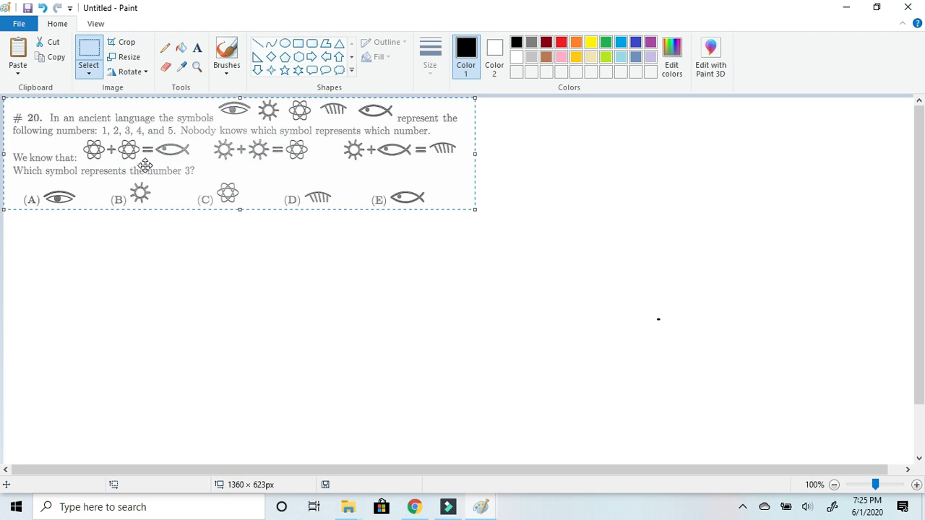
mouse_move(214, 147)
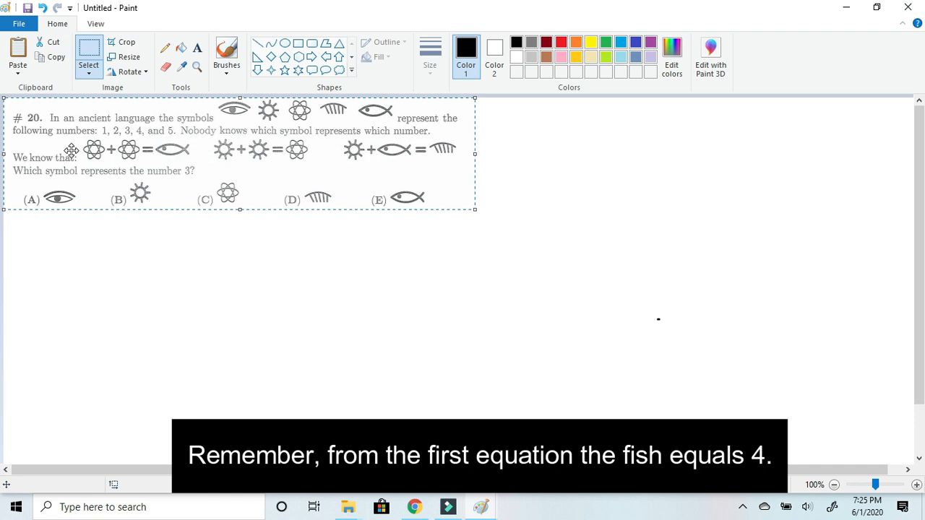
mouse_move(116, 134)
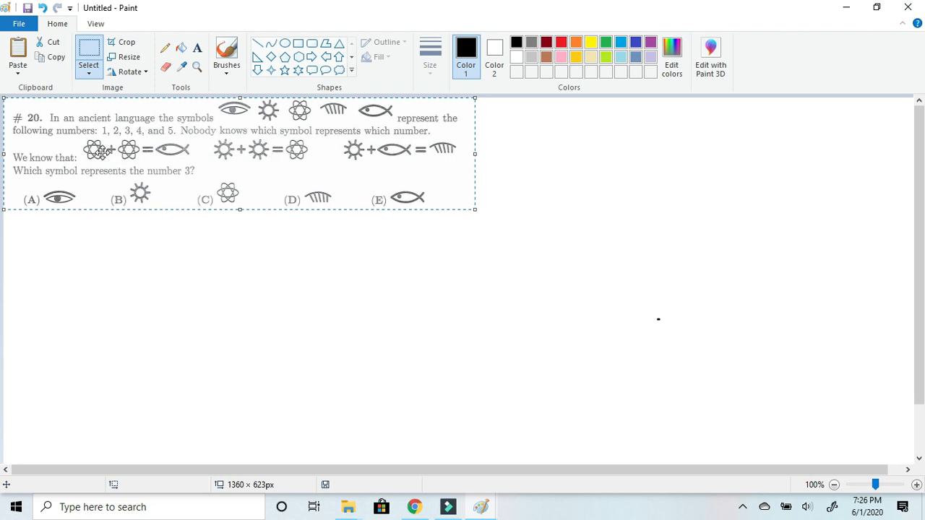
mouse_move(143, 149)
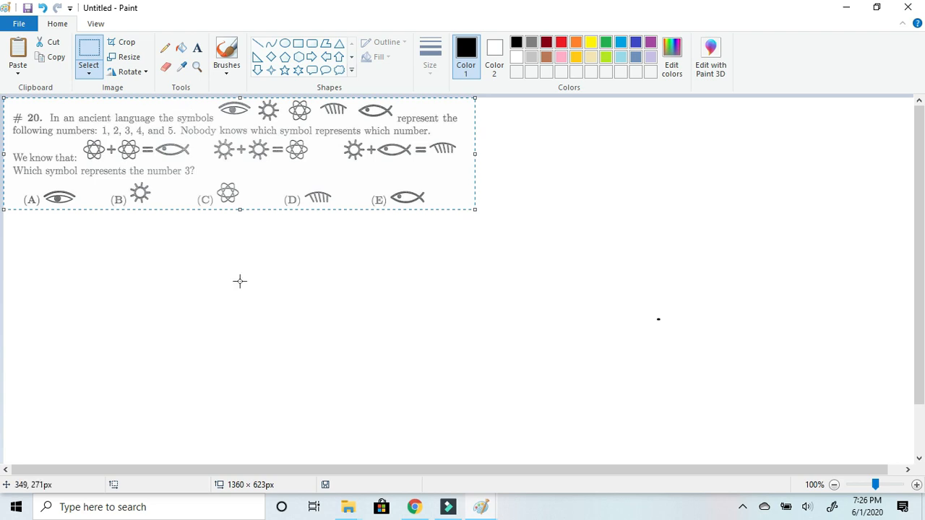
mouse_move(259, 210)
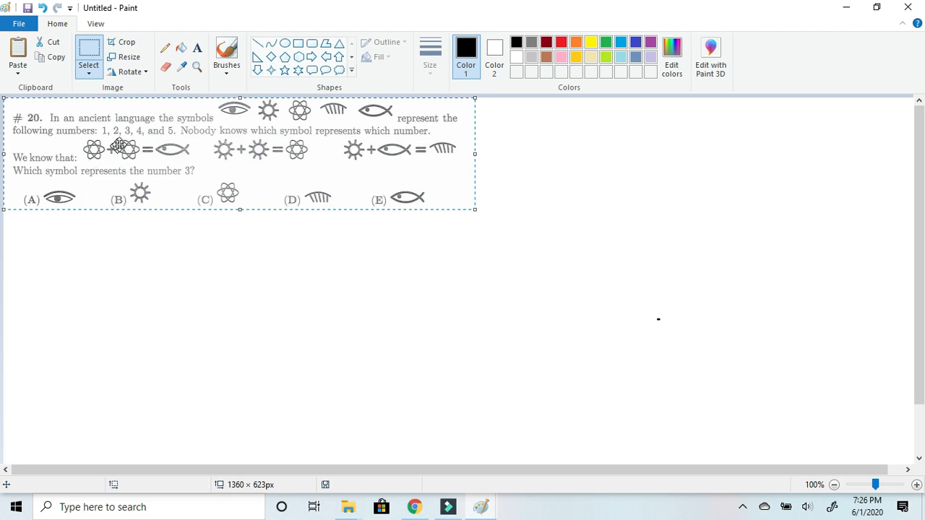
mouse_move(195, 168)
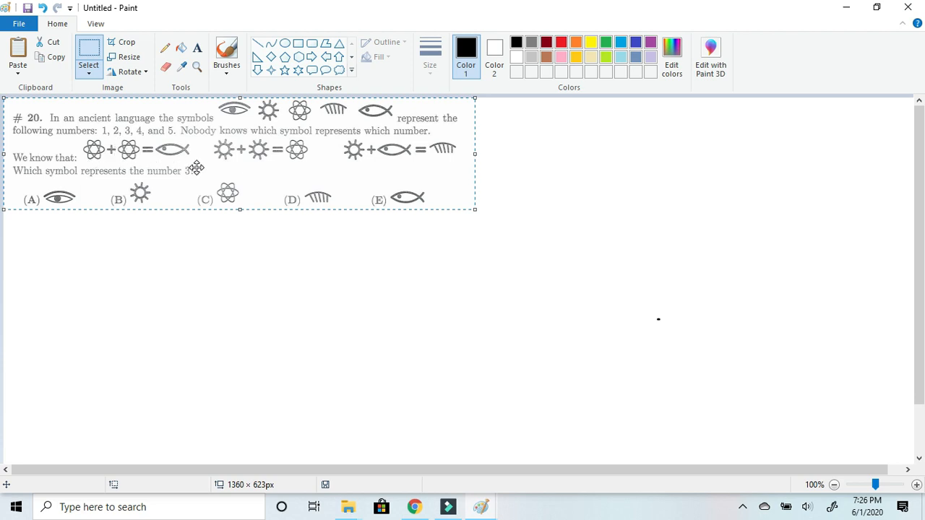
mouse_move(107, 137)
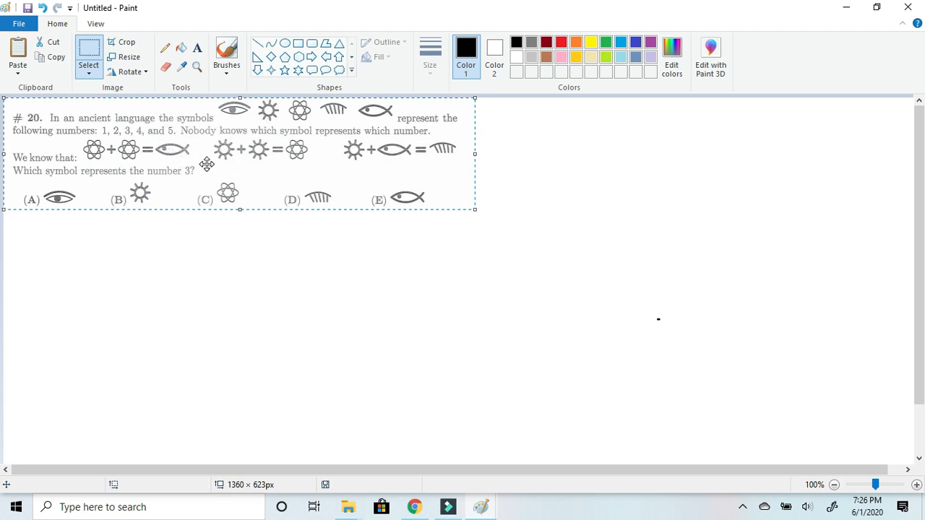
mouse_move(289, 151)
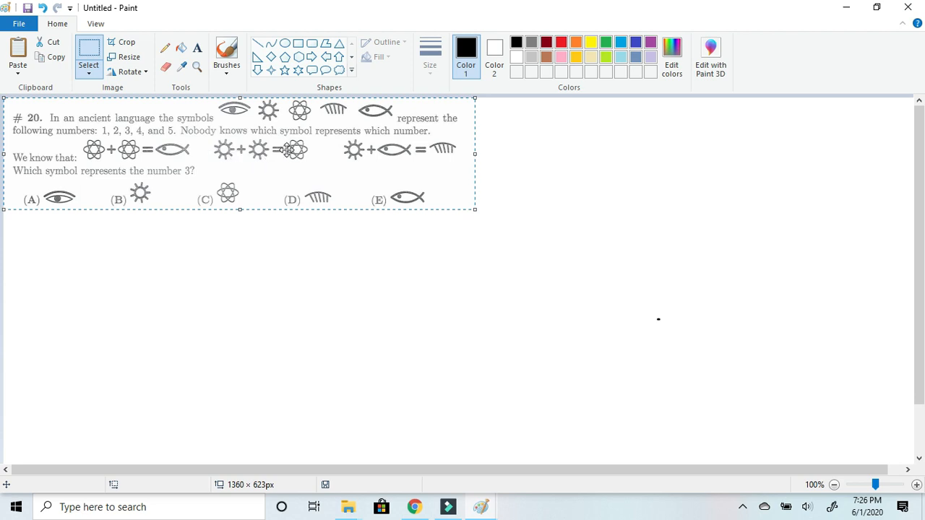
mouse_move(76, 158)
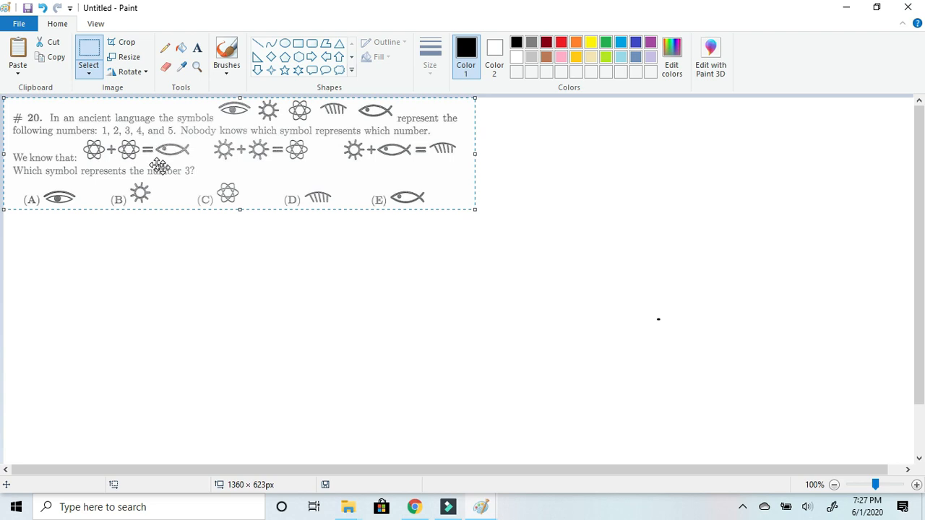
mouse_move(271, 157)
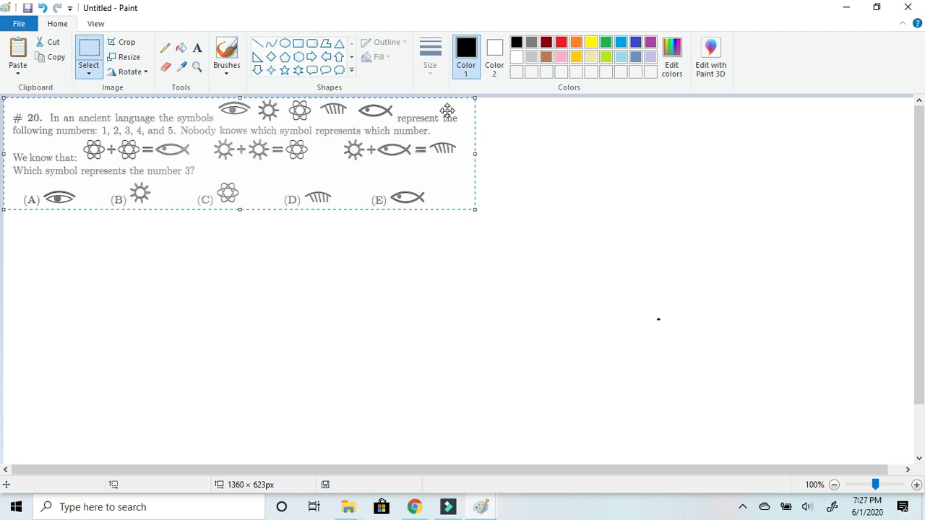
mouse_move(404, 158)
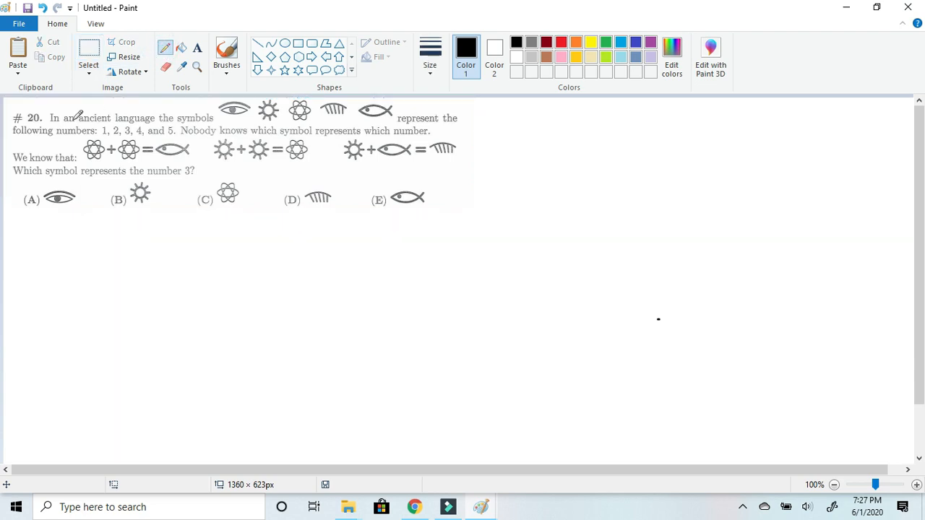
mouse_move(39, 184)
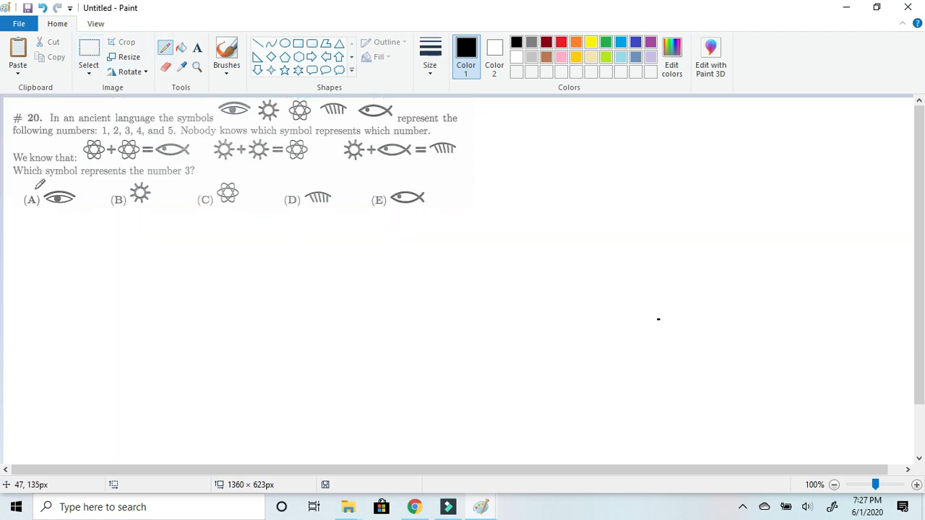
Step: Draw a pencil circle around answer choice (A), the eye symbol
left_click_drag(20, 206, 43, 189)
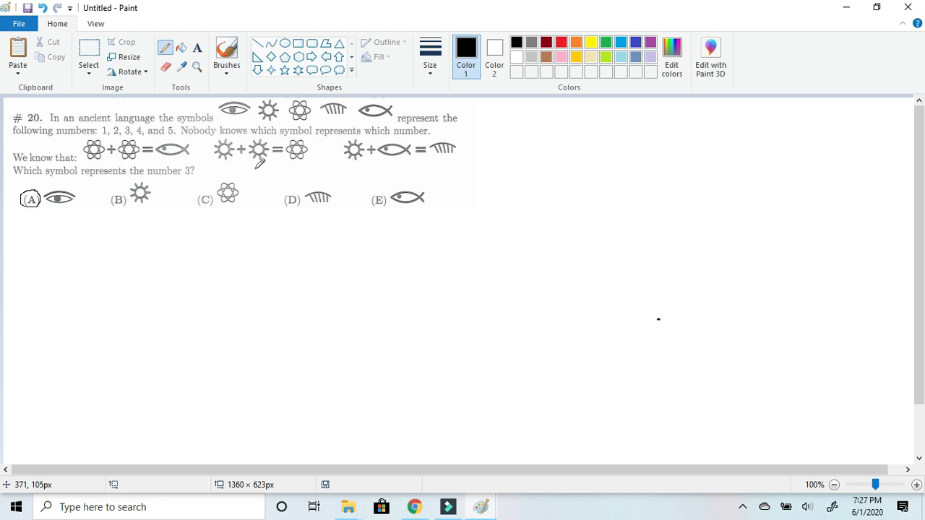
mouse_move(210, 171)
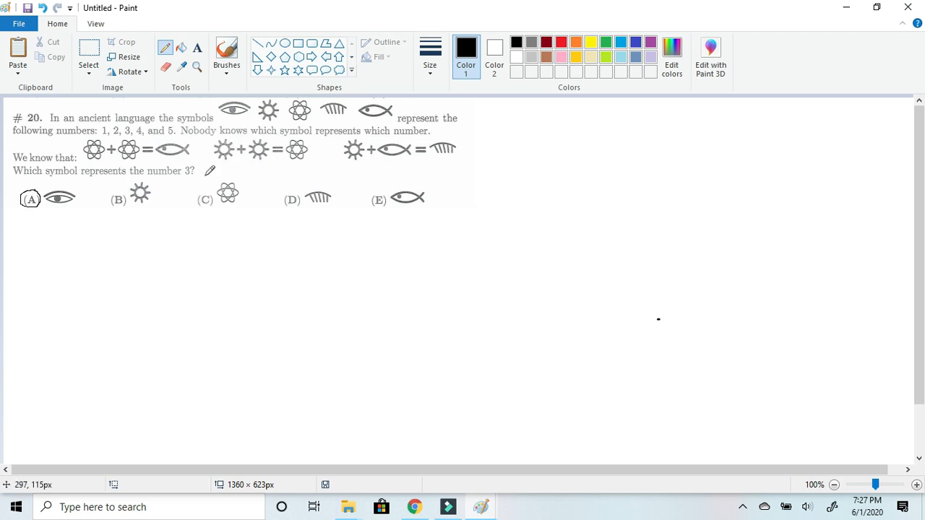